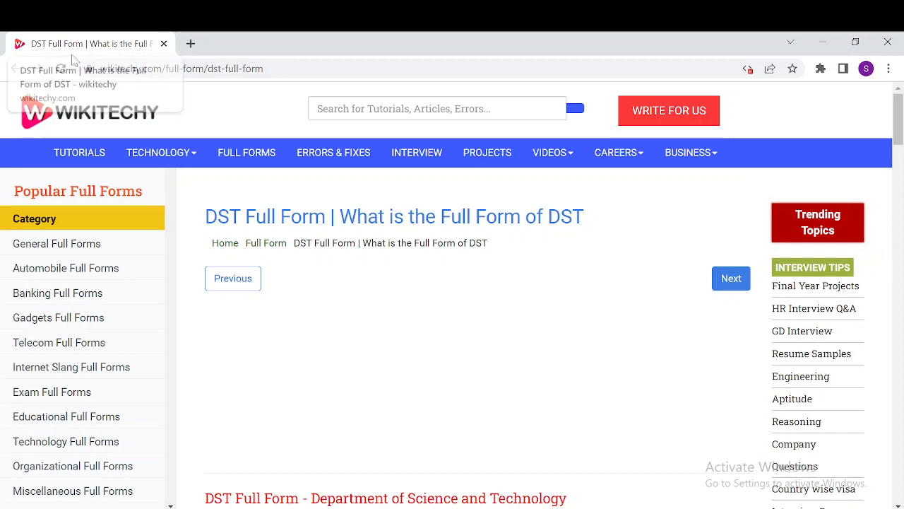
Scroll down to the points explaining DST stands for Department of Science & Technology.
scroll("down", 3)
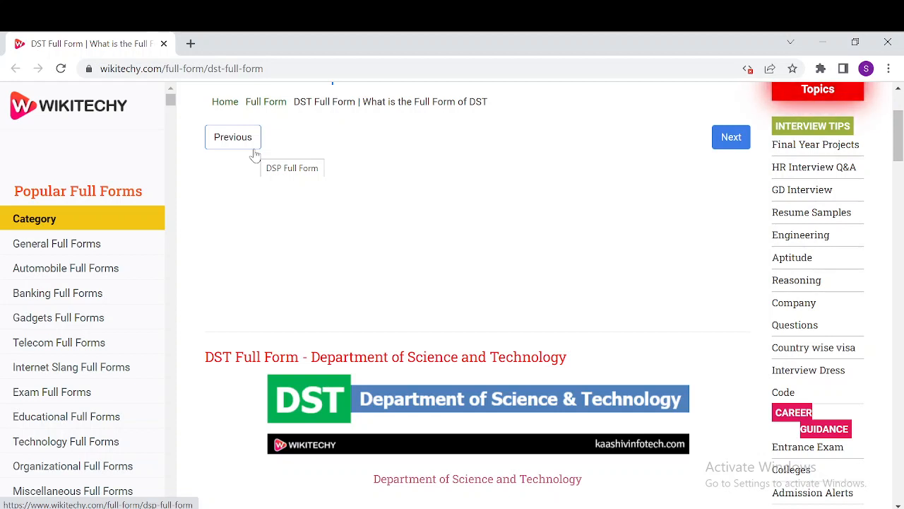
mouse_move(277, 240)
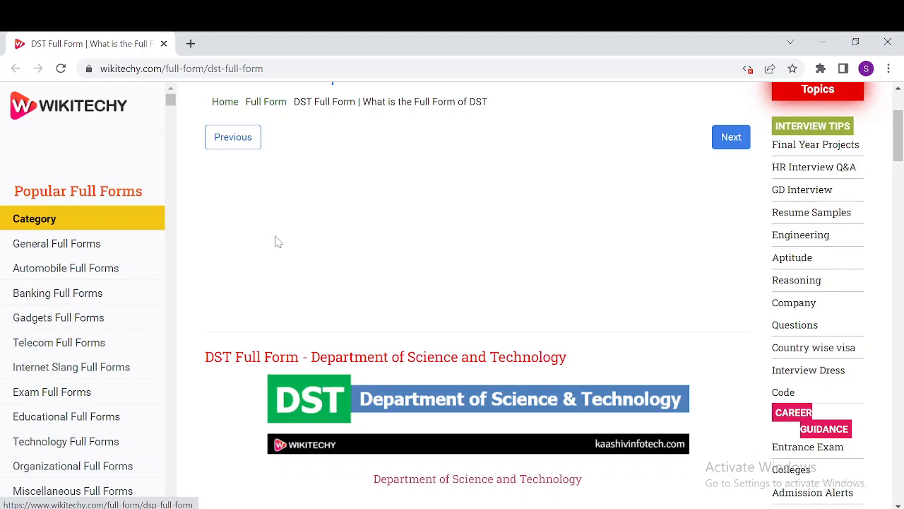
scroll("down", 3)
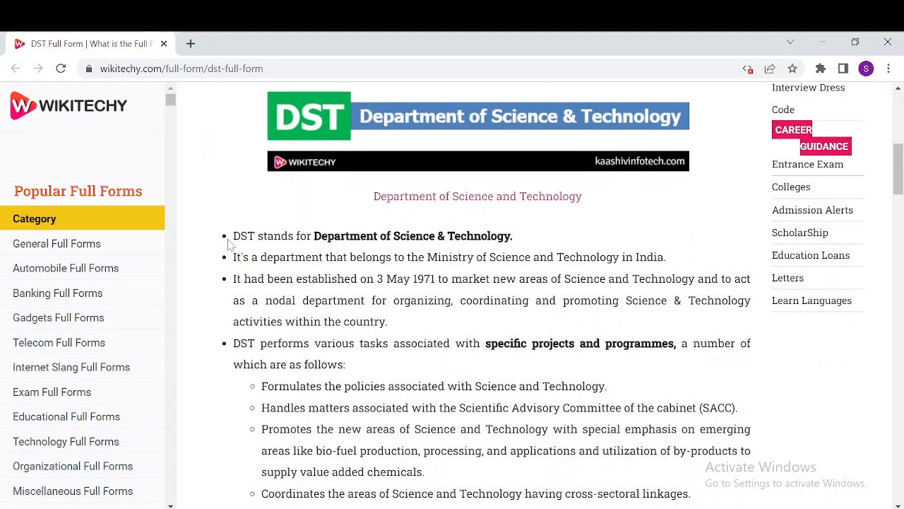
Scroll past the Four Types of Science diagram to the 'A few of those streams are' list.
scroll("down", 3)
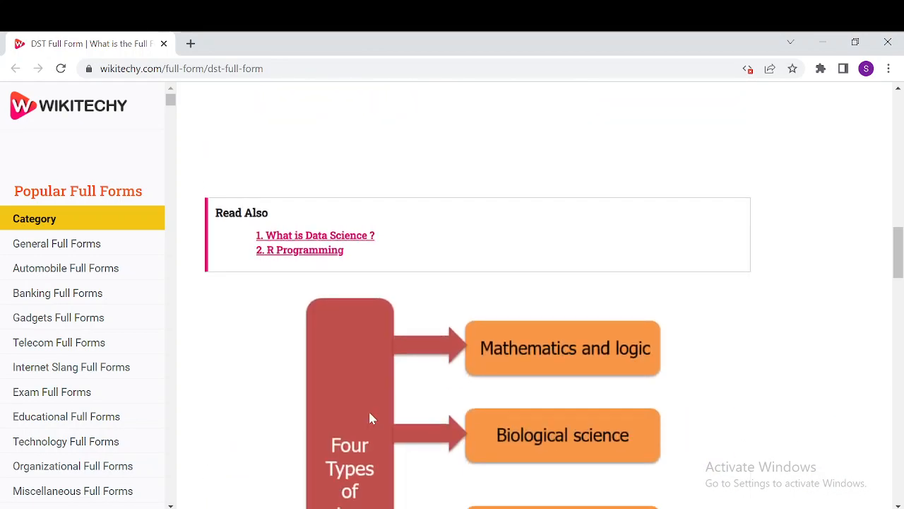
scroll("down", 3)
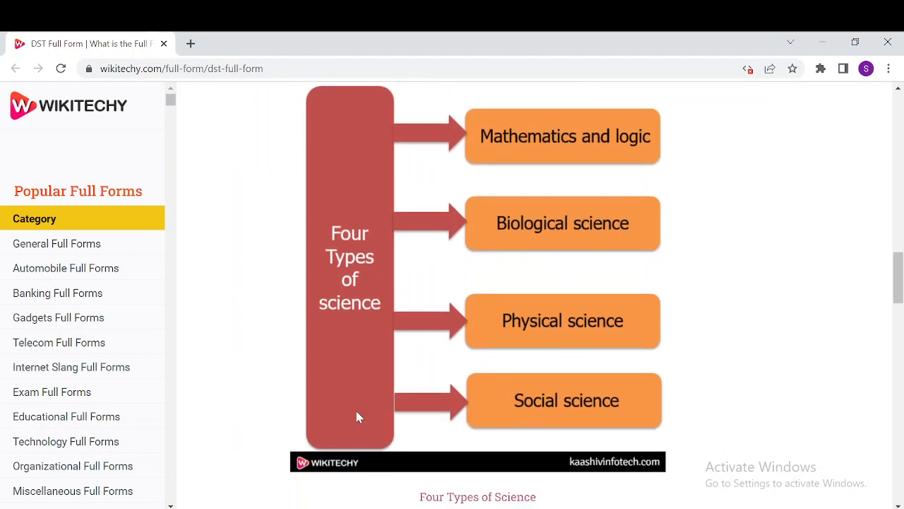
scroll("up", 3)
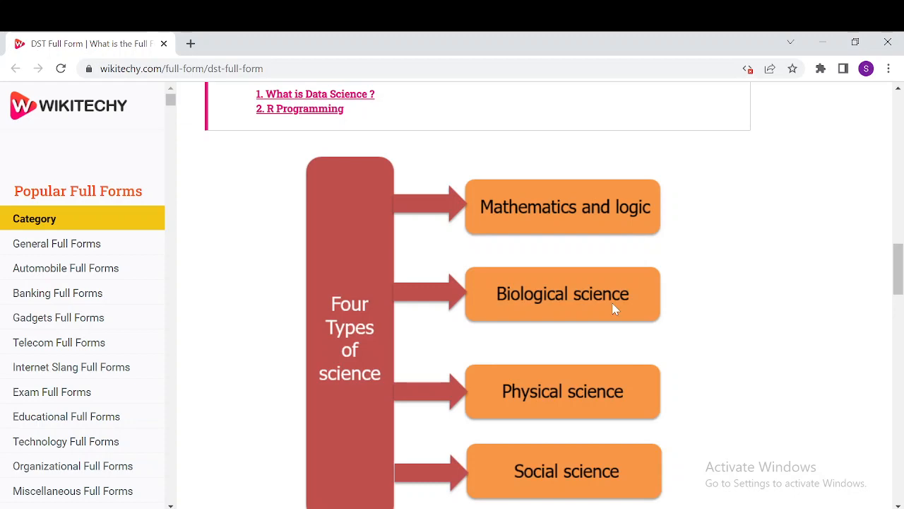
scroll("down", 3)
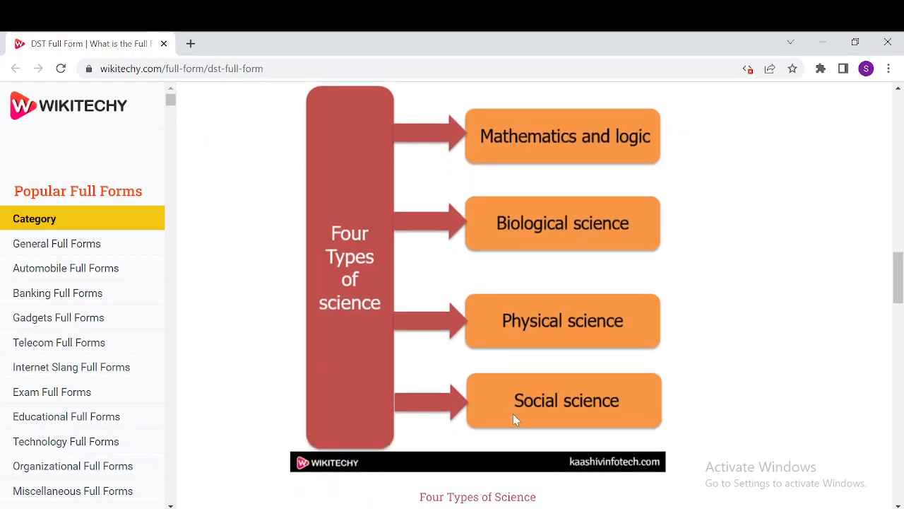
scroll("down", 3)
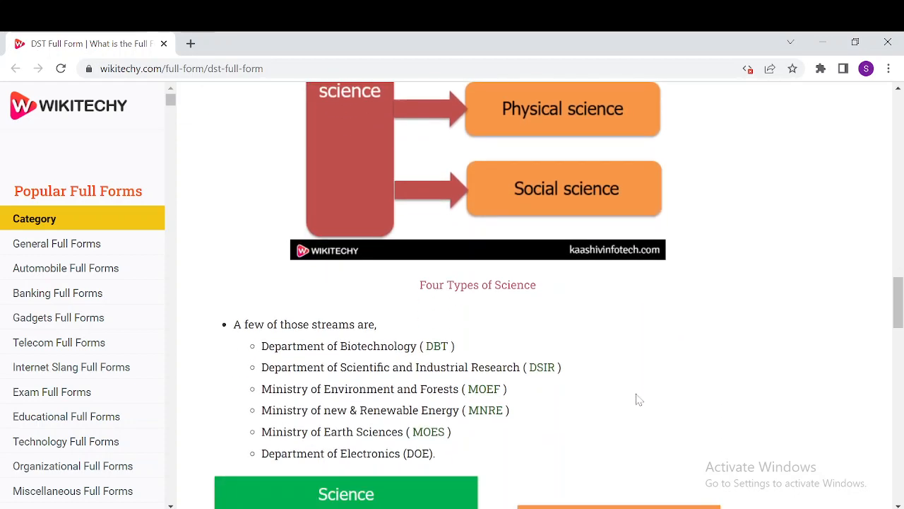
scroll("down", 3)
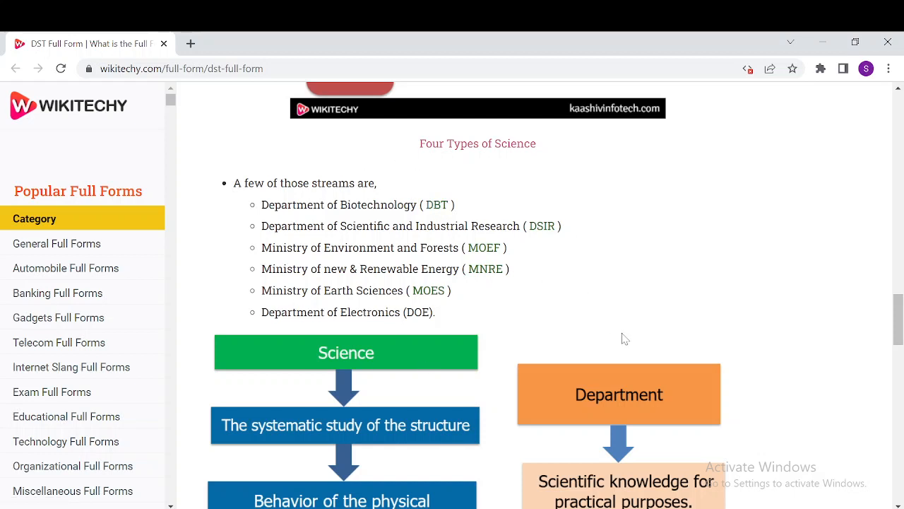
Scroll past the science-and-department diagram to the list of DST organizations.
scroll("down", 3)
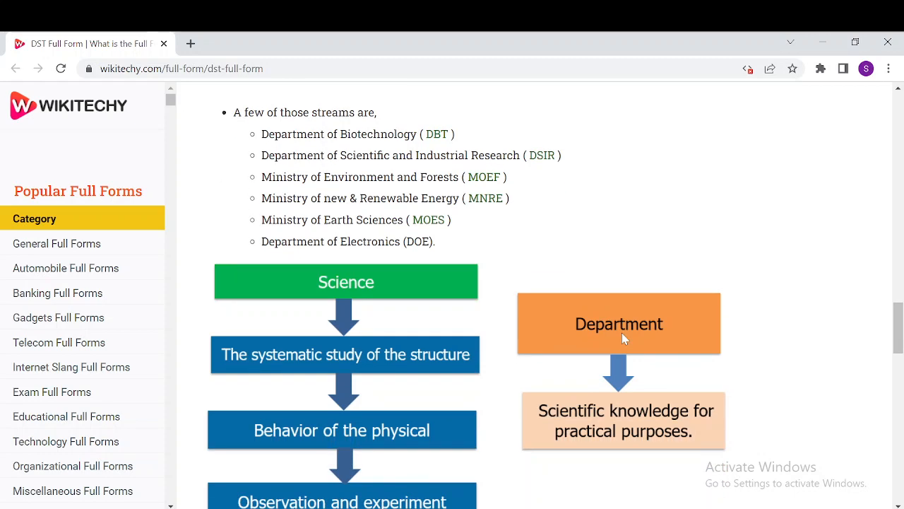
mouse_move(529, 255)
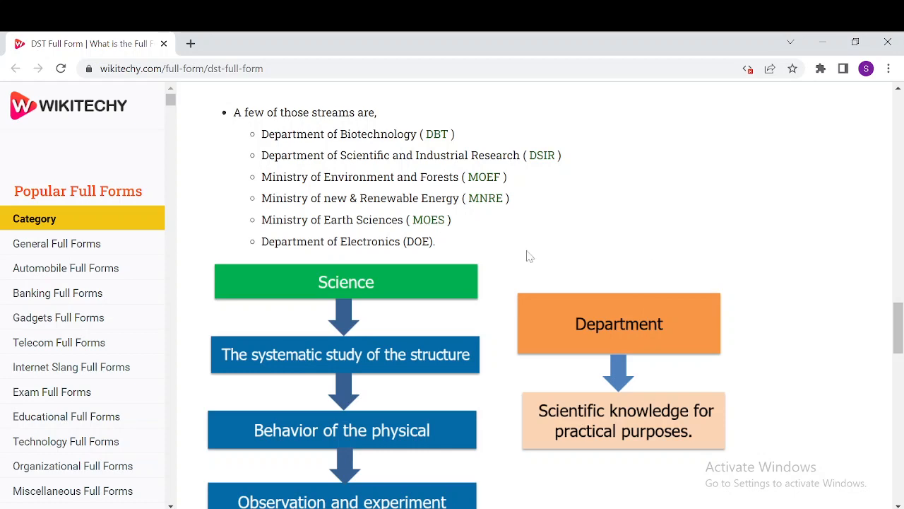
scroll("down", 3)
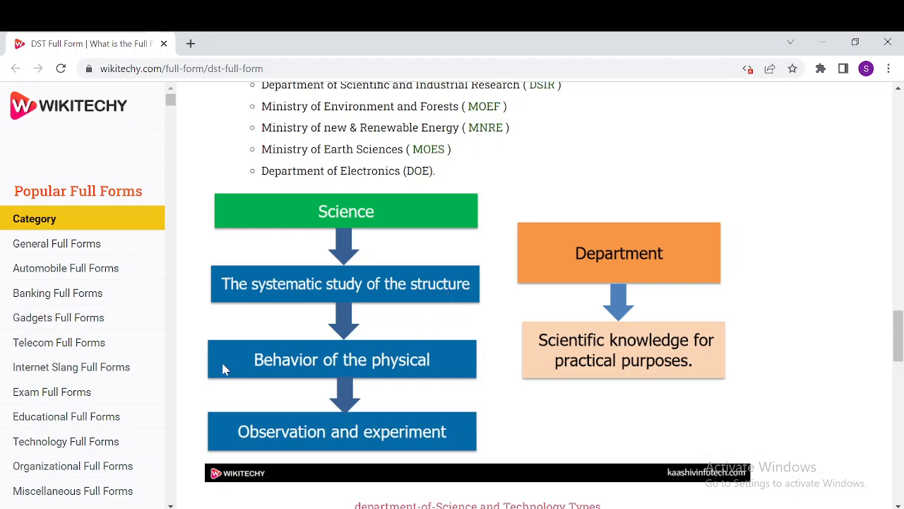
mouse_move(360, 438)
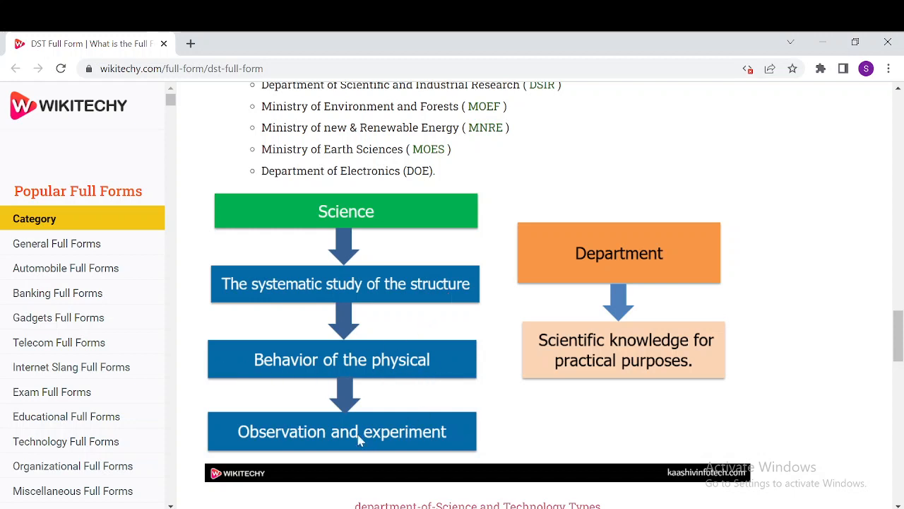
mouse_move(385, 445)
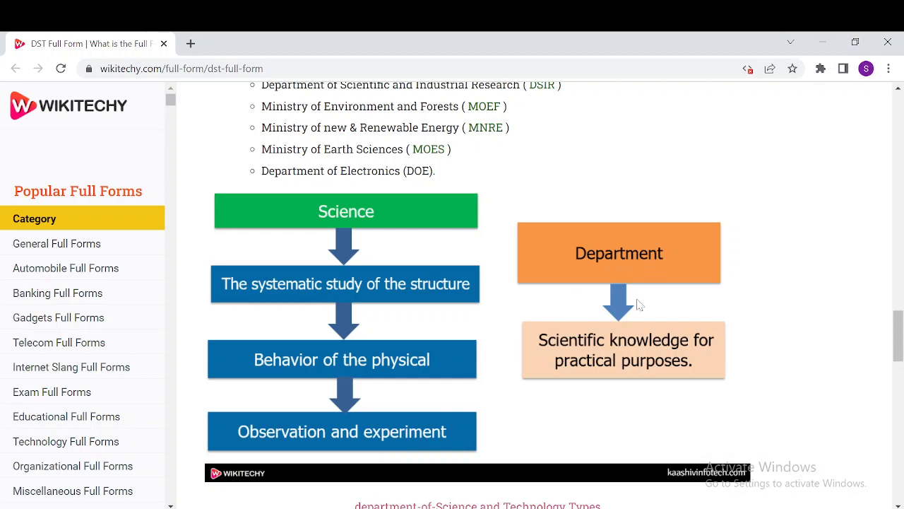
scroll("down", 3)
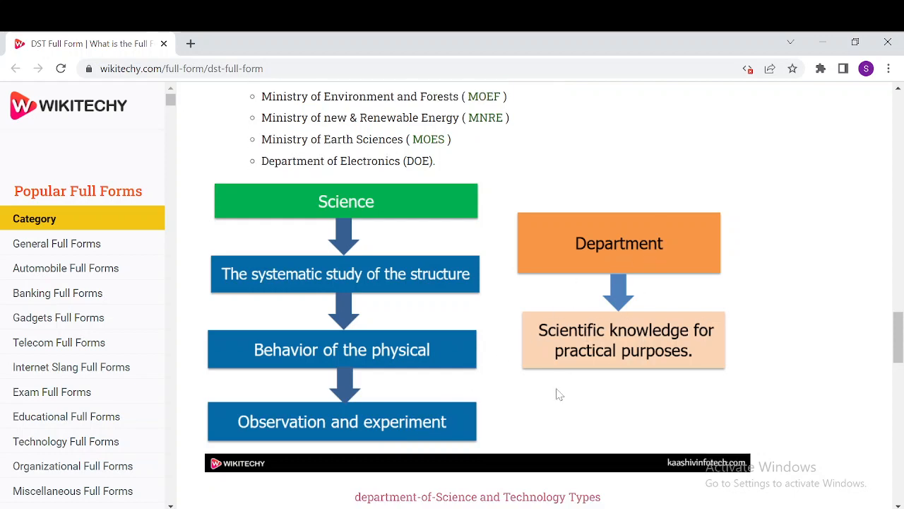
scroll("down", 3)
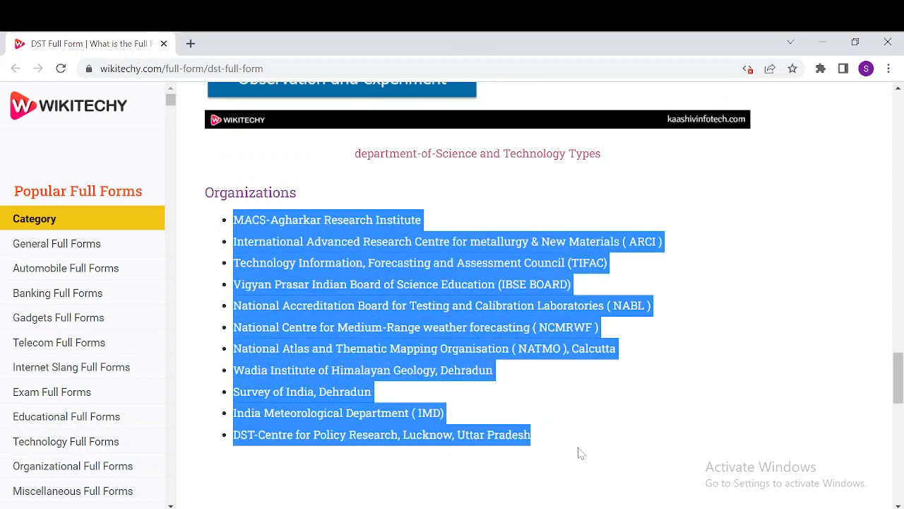
Clear the Organizations list selection and return to the DST Full Form heading.
left_click(580, 452)
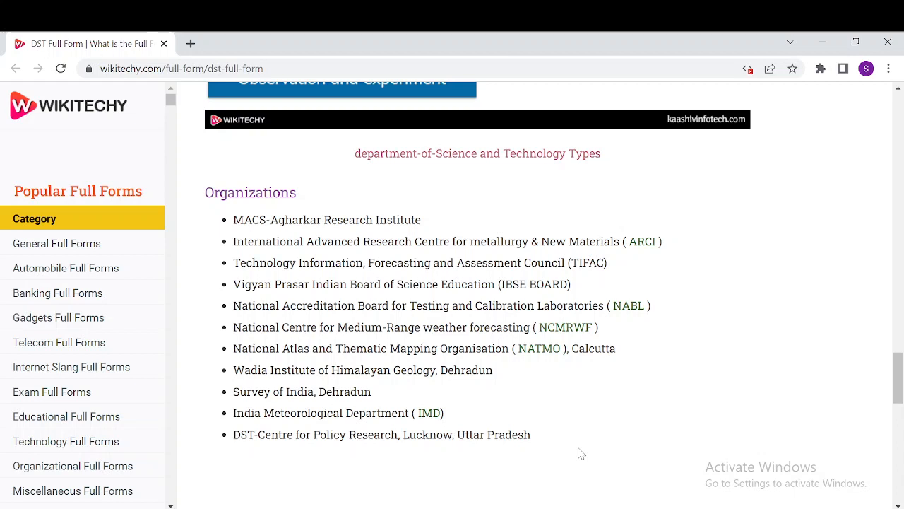
mouse_move(574, 448)
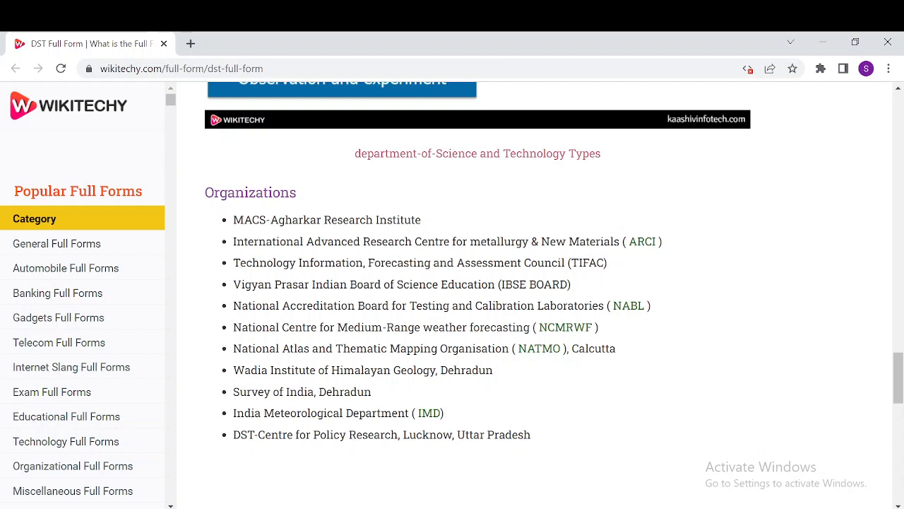
mouse_move(584, 418)
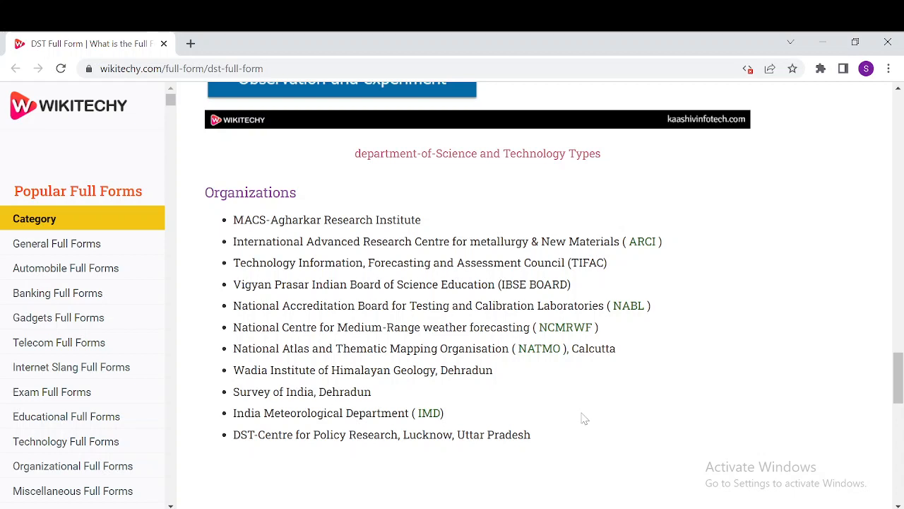
mouse_move(317, 471)
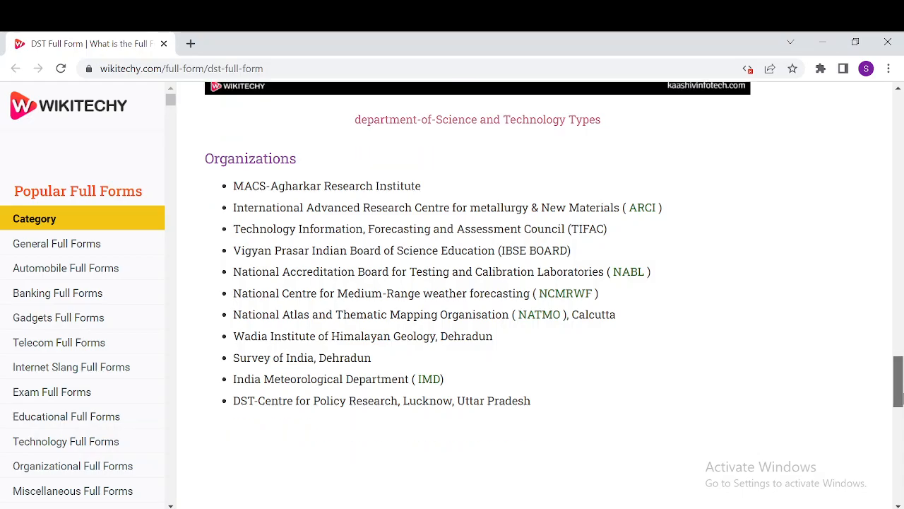
scroll("down", 3)
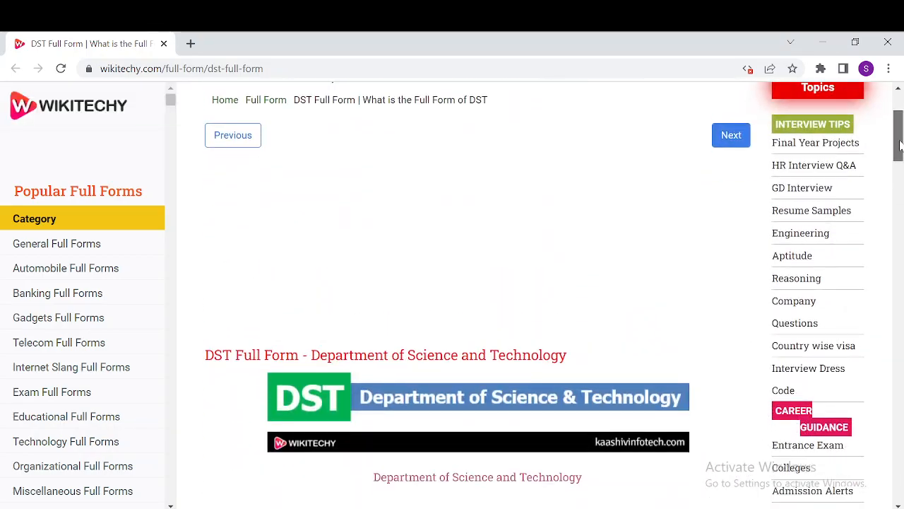
scroll("down", 3)
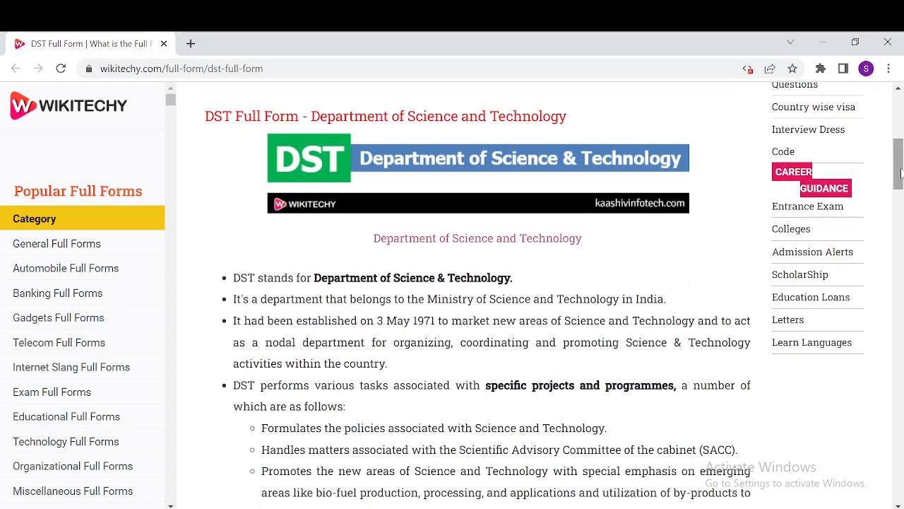